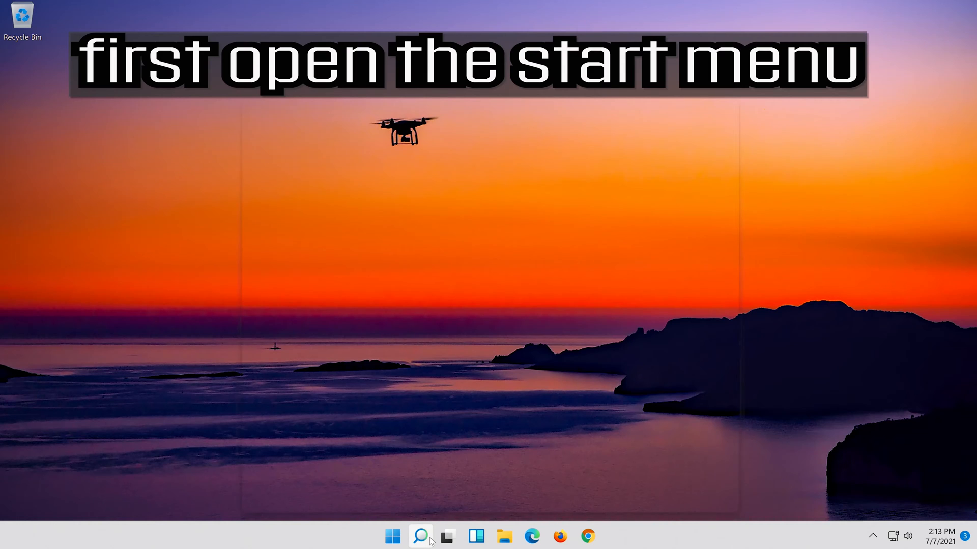
Step: Launch the Settings app from Start search by searching 'se'
{"action": "type", "text": "settings"}
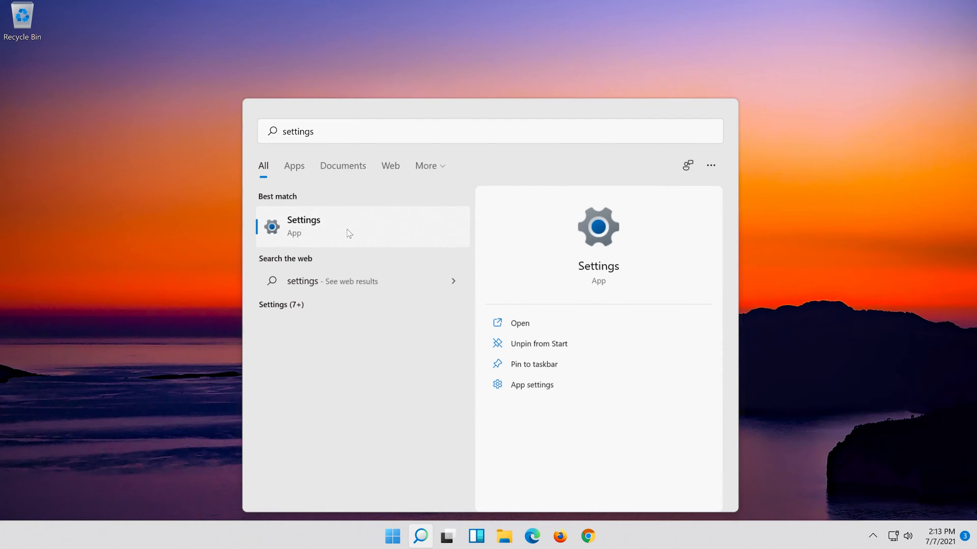
{"action": "left_click", "coordinate": [303, 226]}
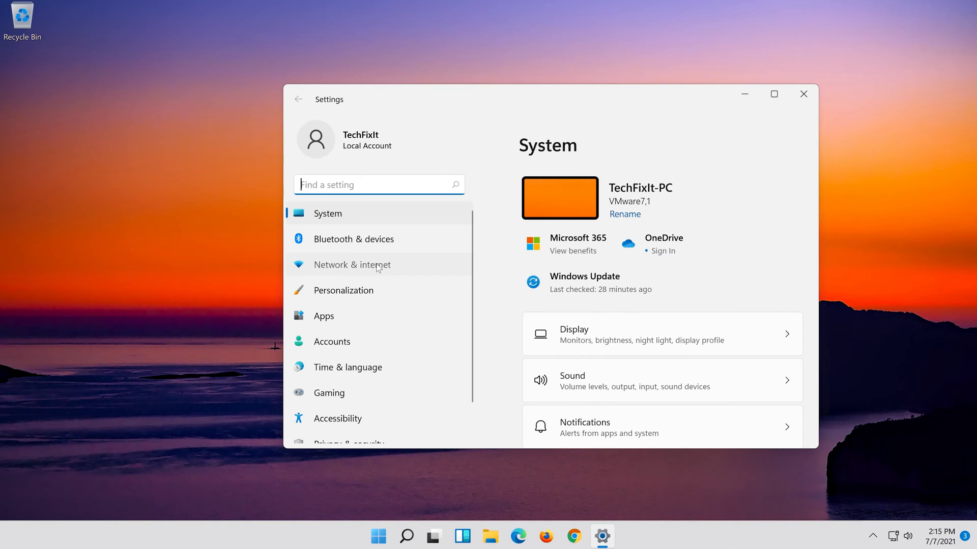
Step: Go to Network & internet, then Advanced network settings, and reach Network reset
{"action": "left_click", "coordinate": [351, 264]}
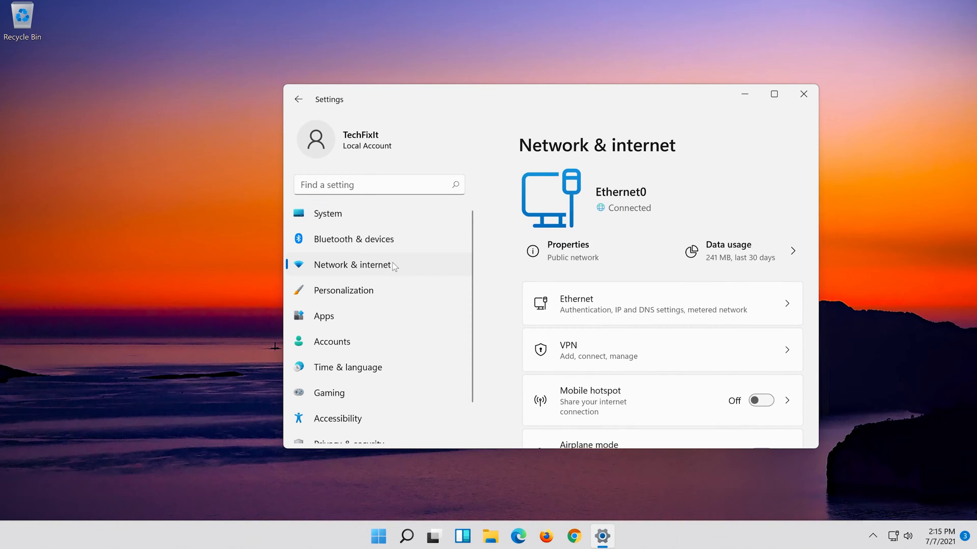
{"action": "scroll", "scroll_direction": "down", "scroll_amount": 3}
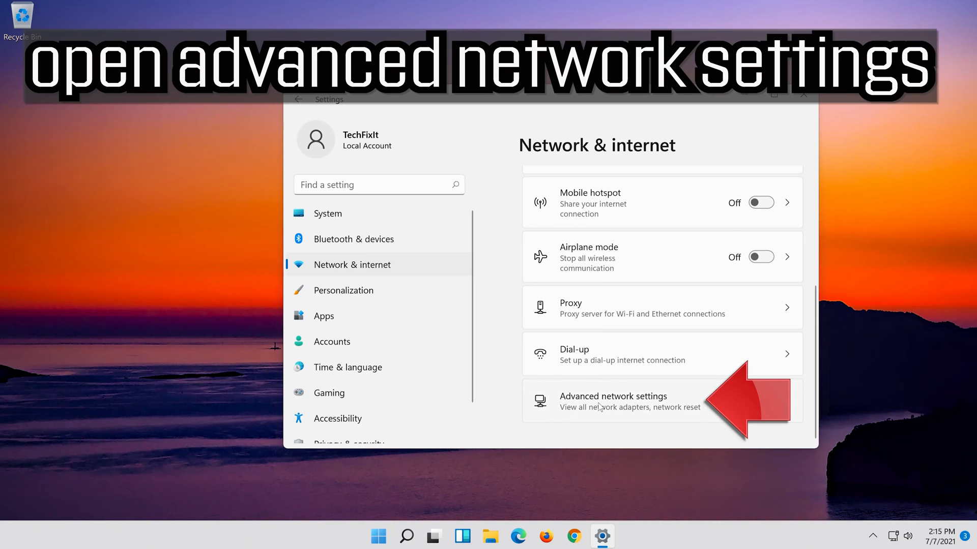
{"action": "left_click", "coordinate": [613, 401]}
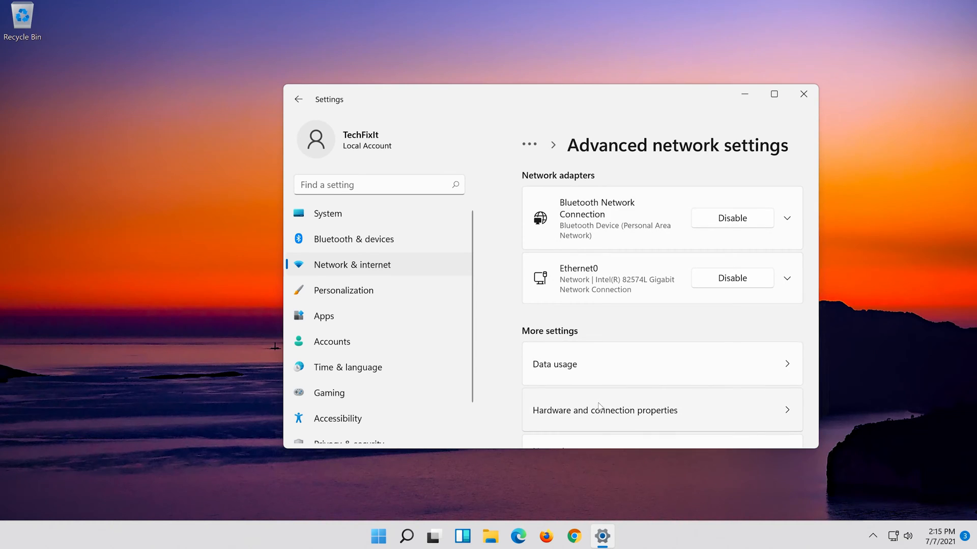
{"action": "scroll", "scroll_direction": "down", "scroll_amount": 3}
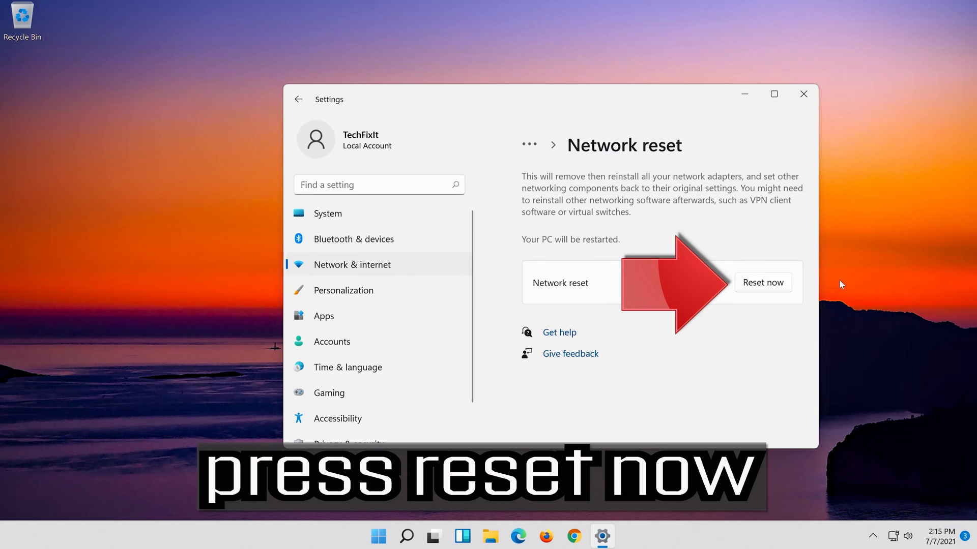
{"action": "mouse_move", "coordinate": [769, 282]}
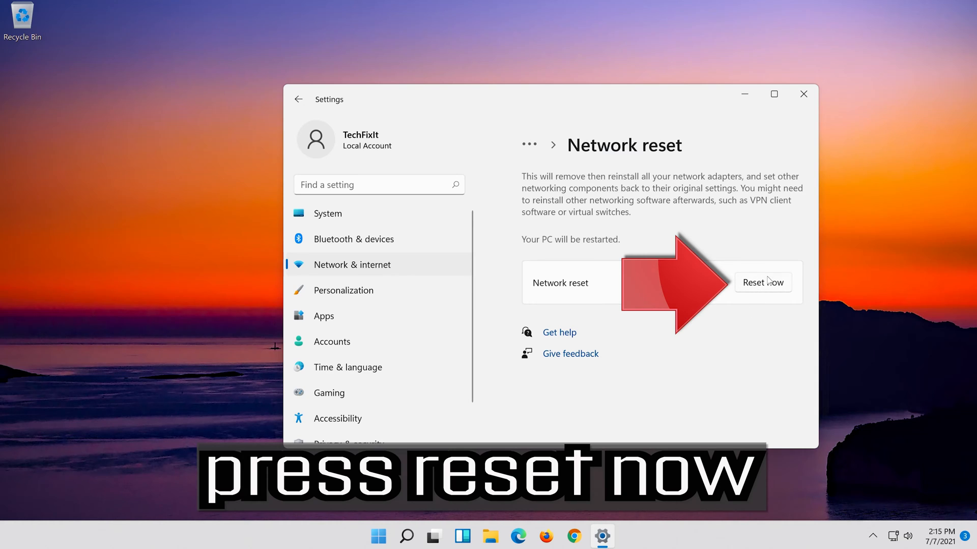
Step: Reset all network adapters, confirm, dismiss the sign-out notice and begin restarting the PC
{"action": "left_click", "coordinate": [762, 282]}
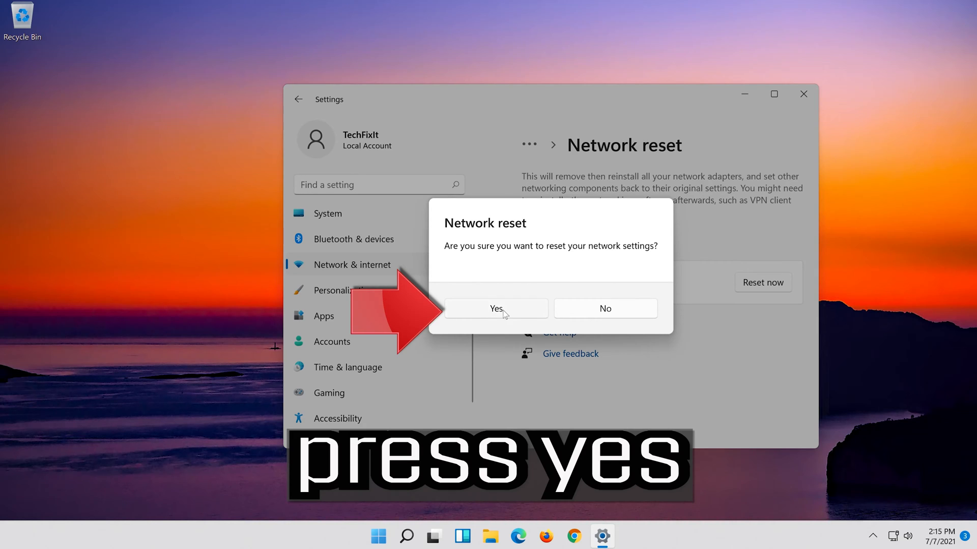
{"action": "left_click", "coordinate": [495, 308]}
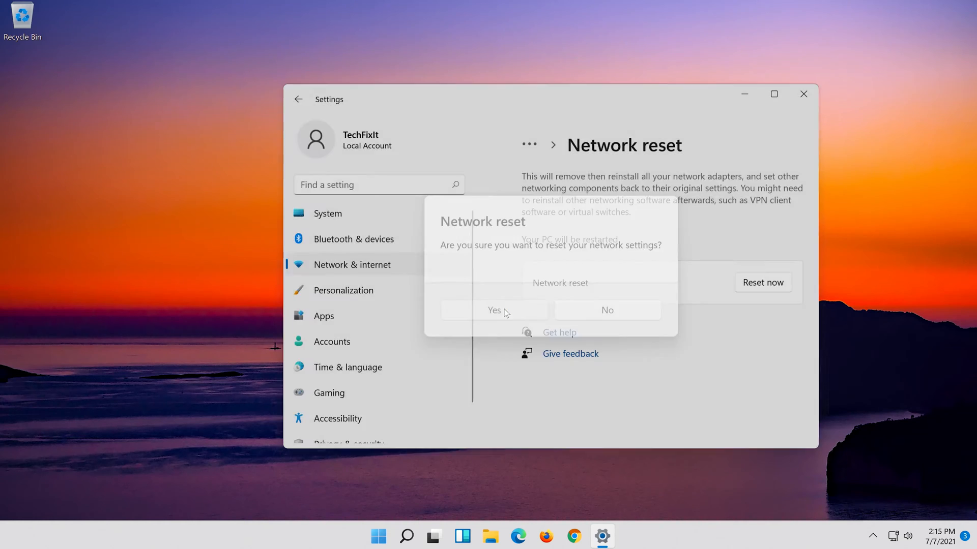
{"action": "left_click", "coordinate": [493, 309]}
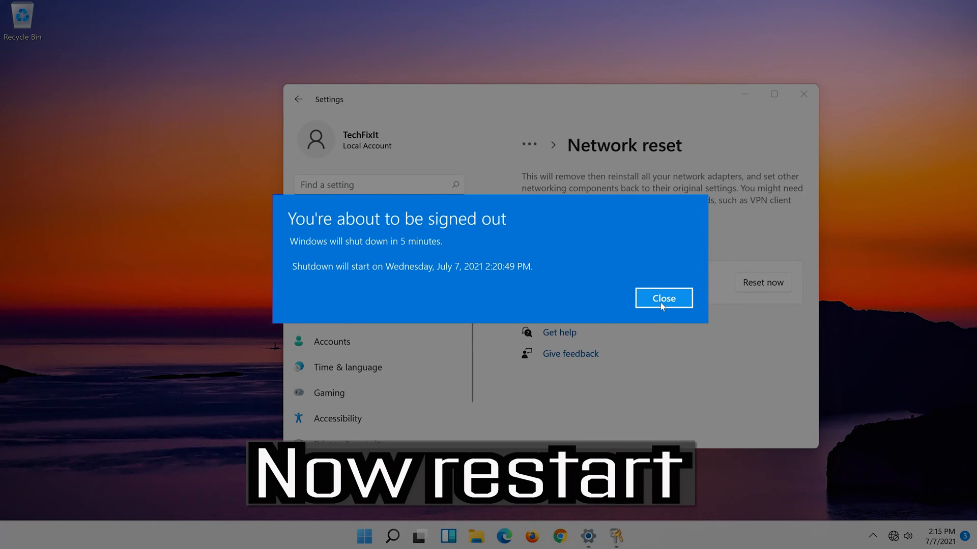
{"action": "left_click", "coordinate": [663, 298]}
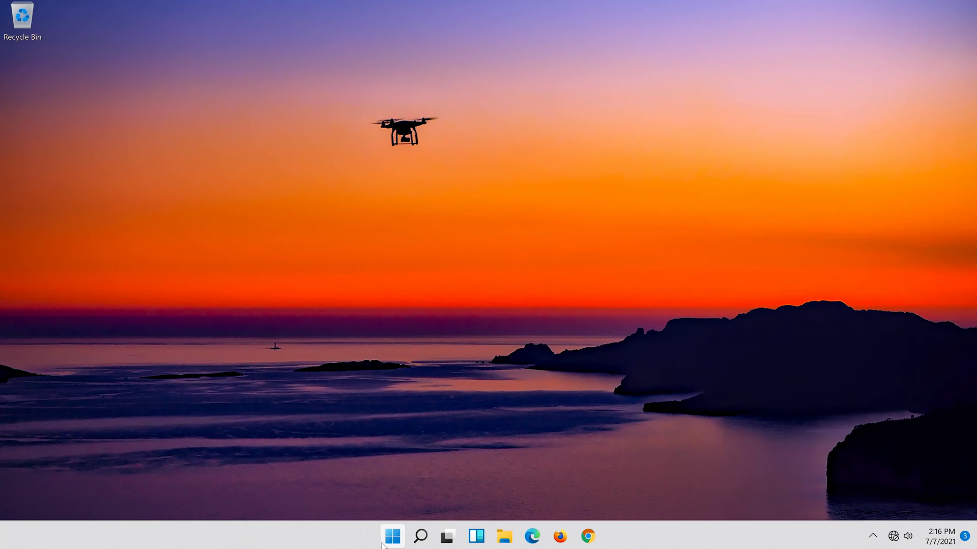
{"action": "left_click", "coordinate": [420, 536]}
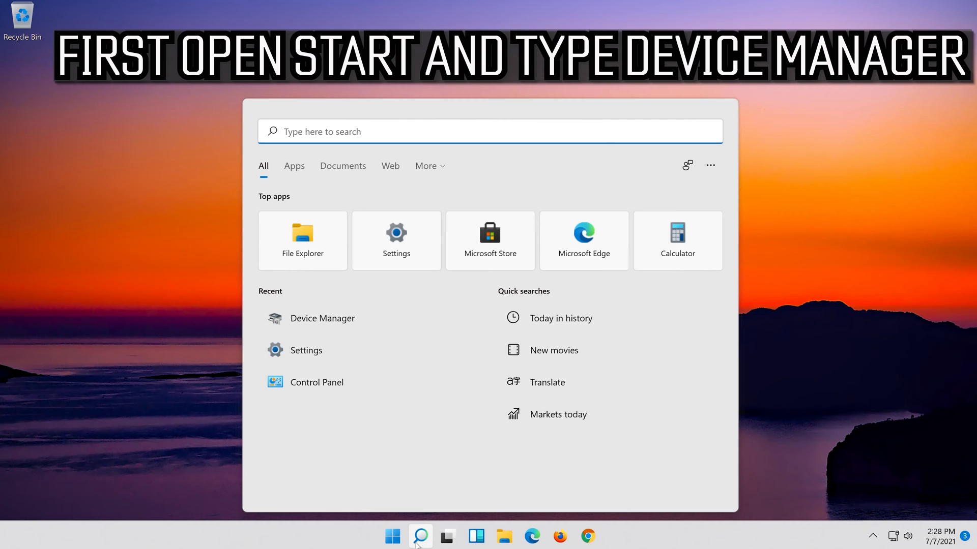
Step: Launch Device Manager from Start search and expand the Network adapters category
{"action": "type", "text": "device manager"}
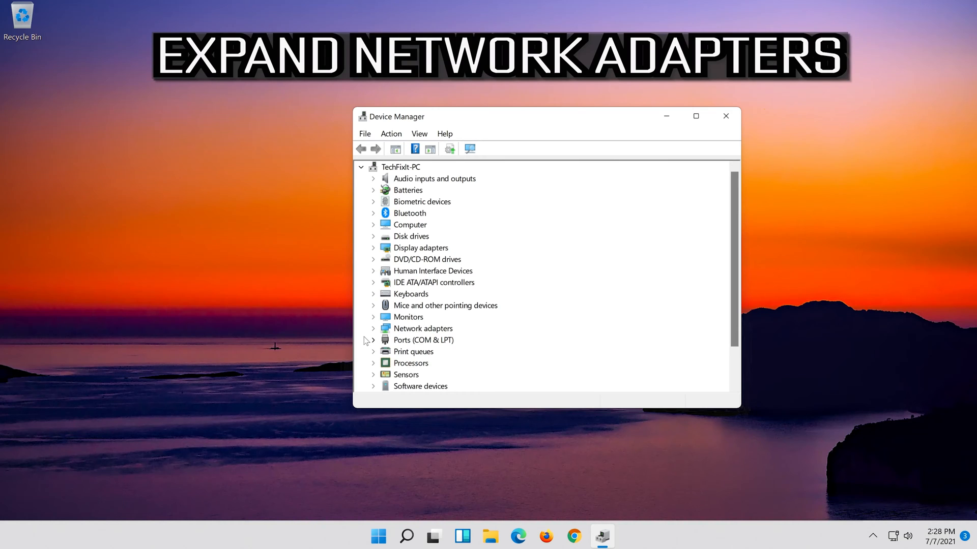
{"action": "mouse_move", "coordinate": [376, 332]}
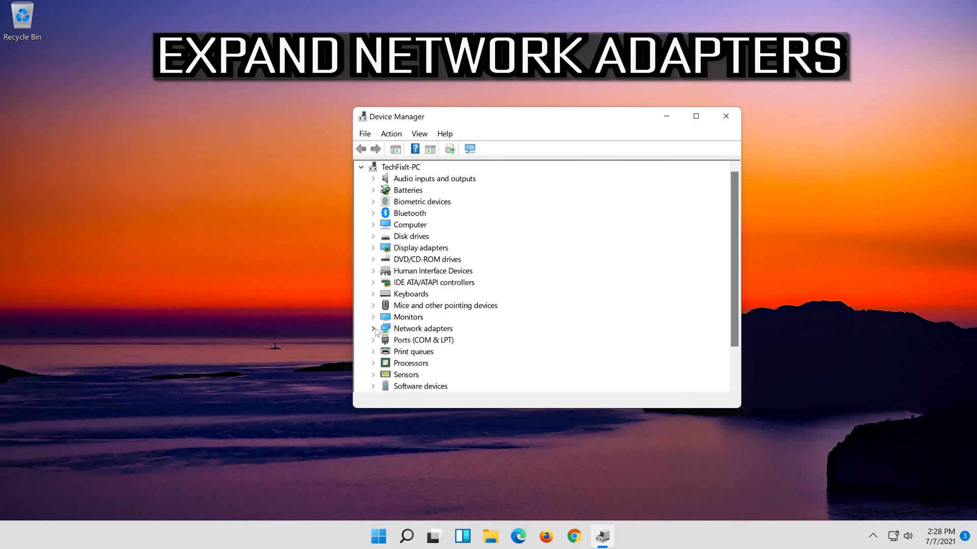
{"action": "left_click", "coordinate": [373, 329]}
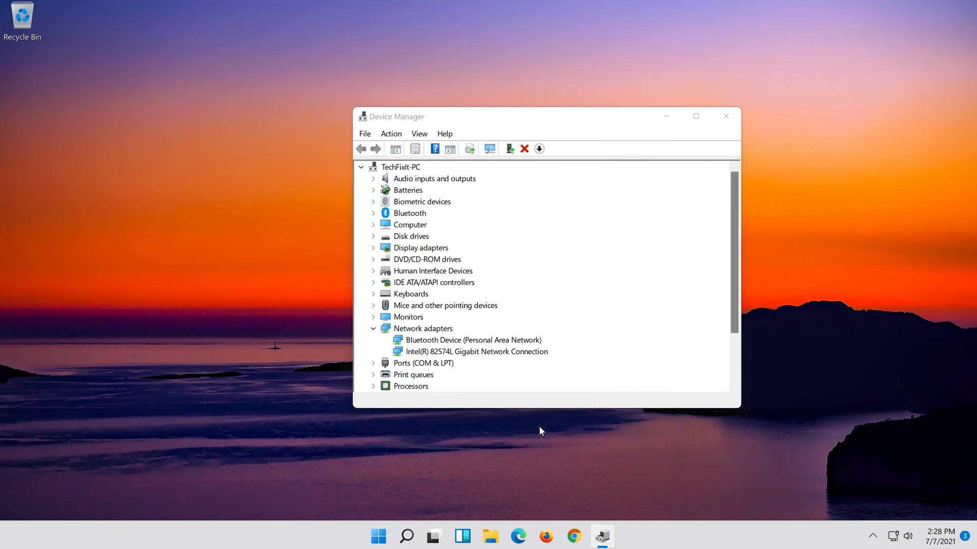
Step: Uninstall the Intel 82574L Gigabit adapter from its Driver properties and close Device Manager
{"action": "double_click", "coordinate": [476, 351]}
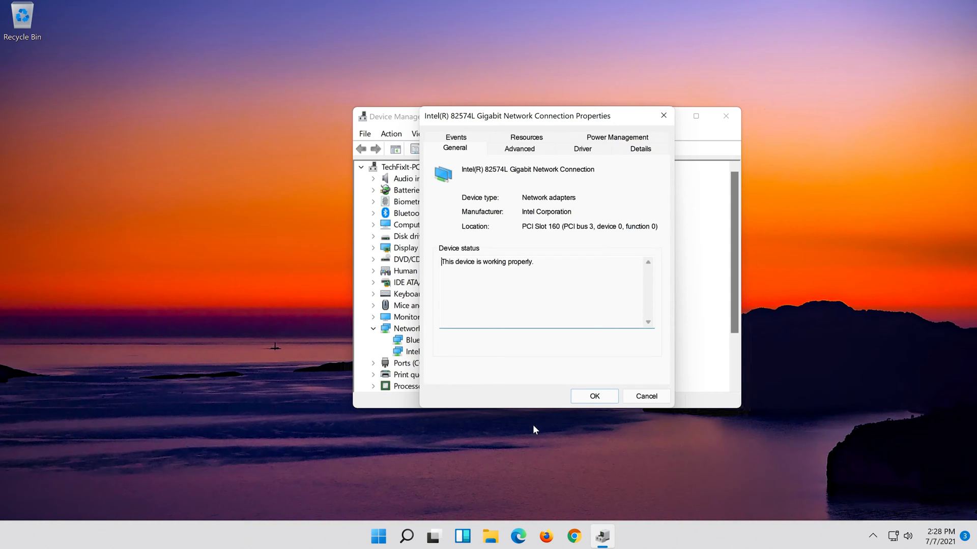
{"action": "left_click", "coordinate": [582, 149]}
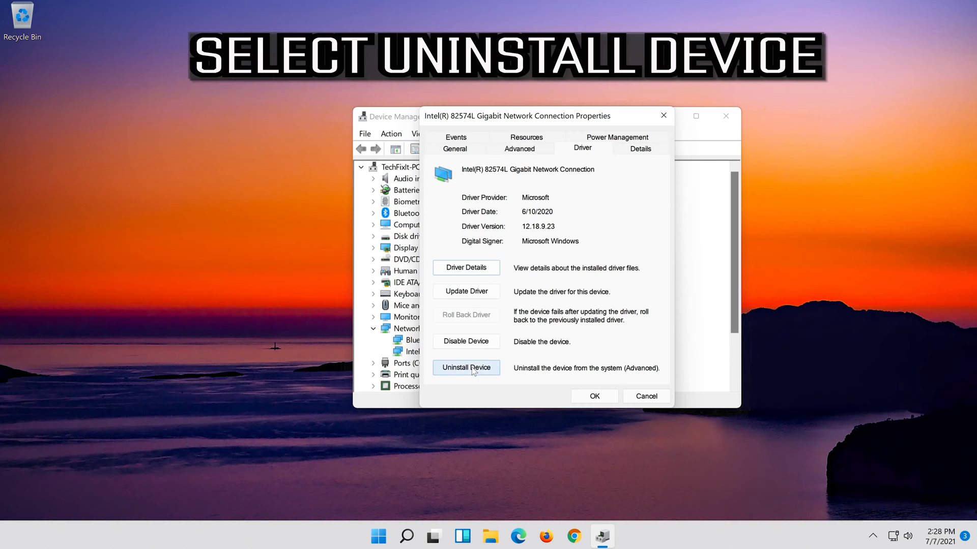
{"action": "left_click", "coordinate": [466, 367]}
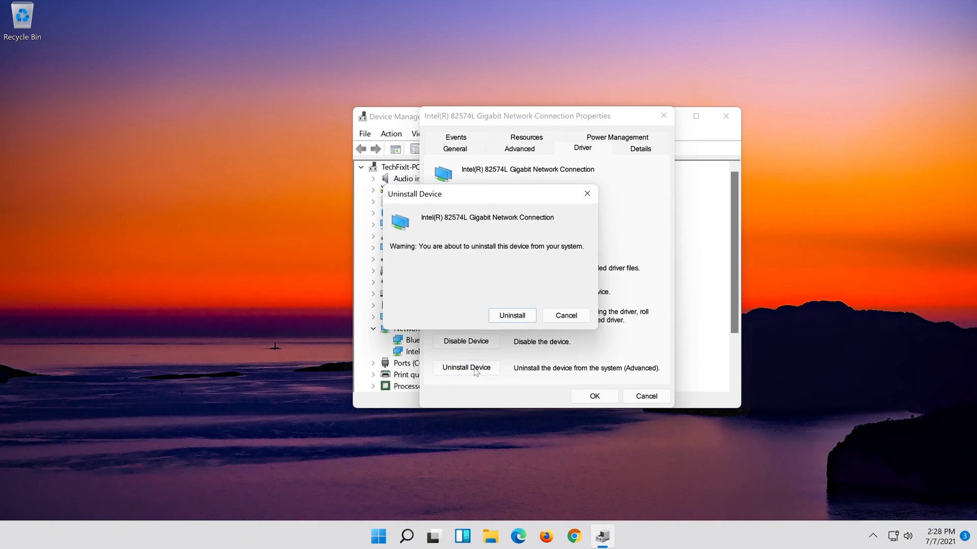
{"action": "left_click", "coordinate": [512, 316]}
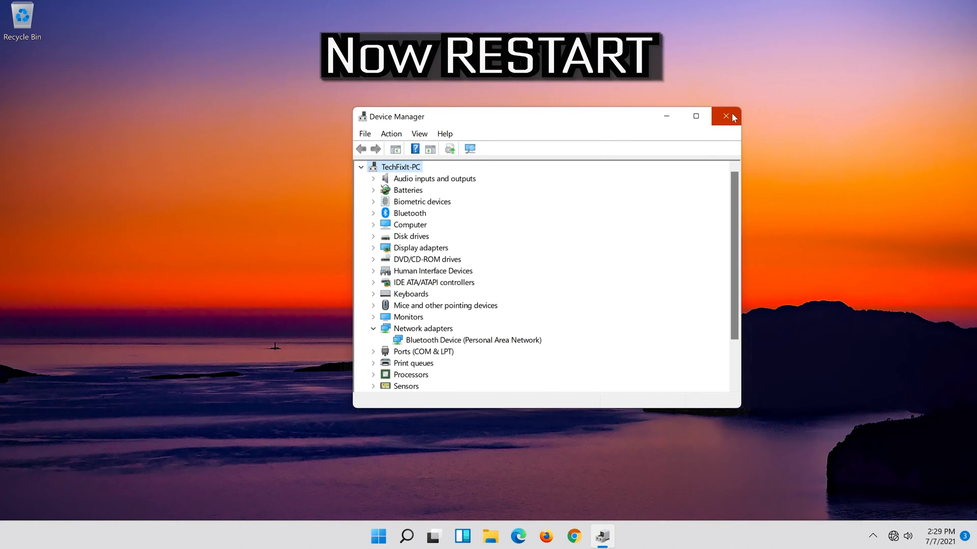
{"action": "left_click", "coordinate": [725, 116]}
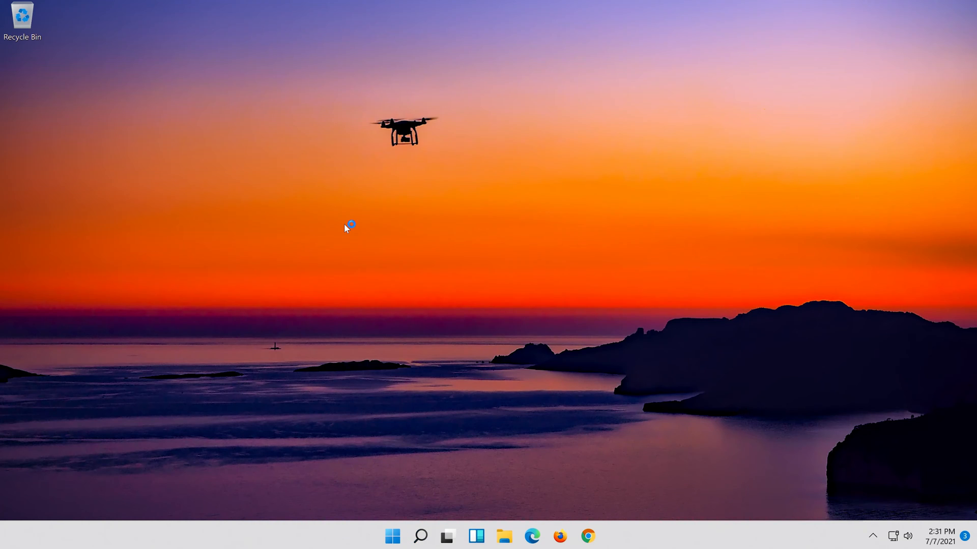
Step: Show the context menu of the reappeared Intel 82574L Gigabit adapter
{"action": "right_click", "coordinate": [391, 352]}
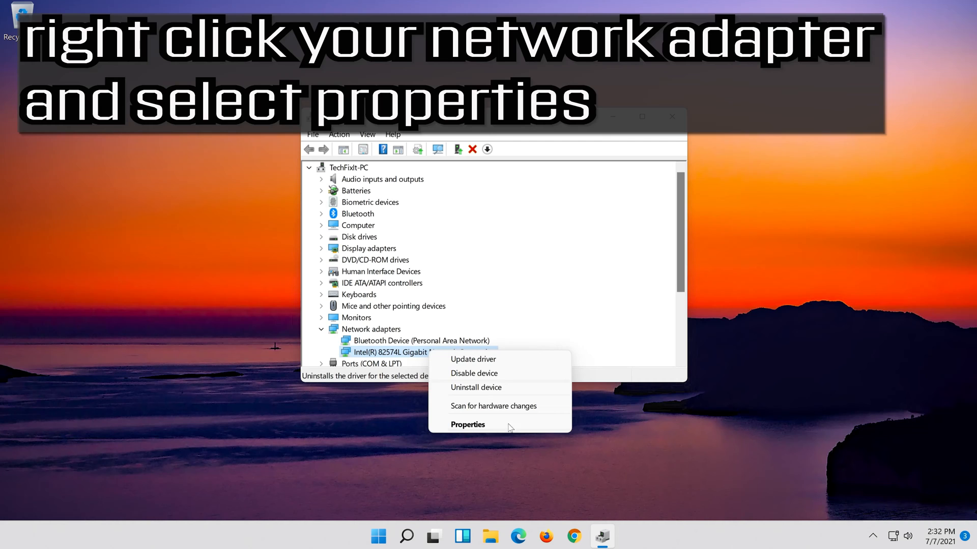
Step: Start Update Driver for the Intel adapter from its Driver properties
{"action": "left_click", "coordinate": [467, 424]}
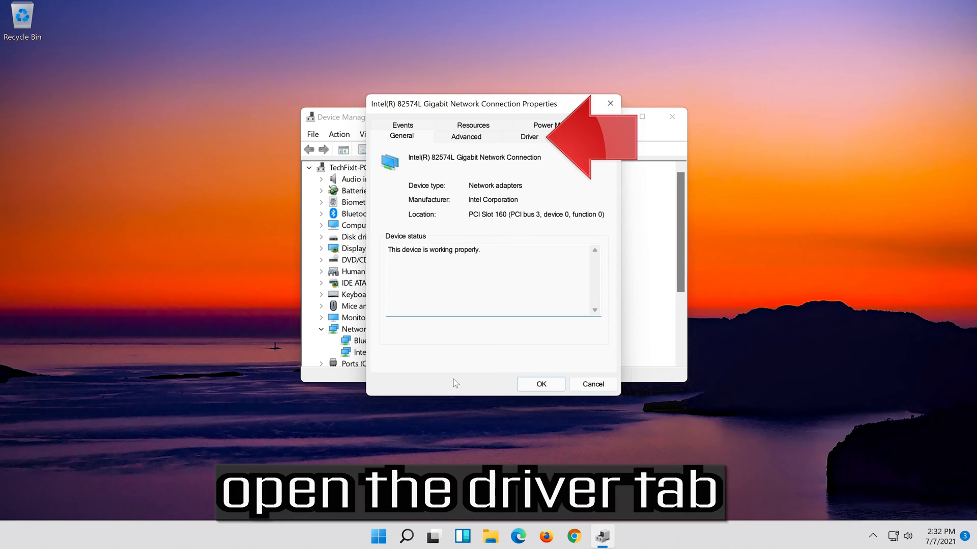
{"action": "left_click", "coordinate": [529, 136]}
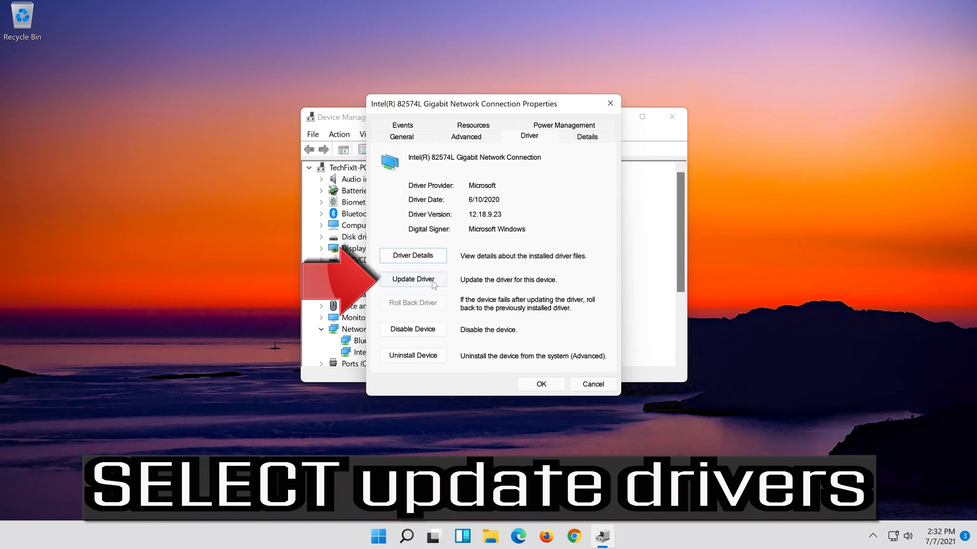
{"action": "left_click", "coordinate": [412, 279]}
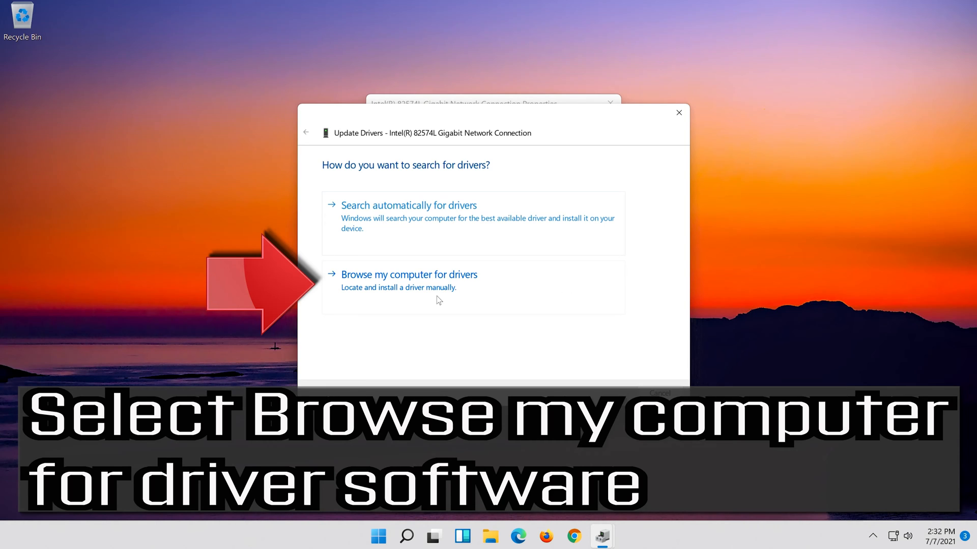
Step: Install the Intel adapter's driver picked from those on the computer, then close the wizard and properties
{"action": "left_click", "coordinate": [409, 274]}
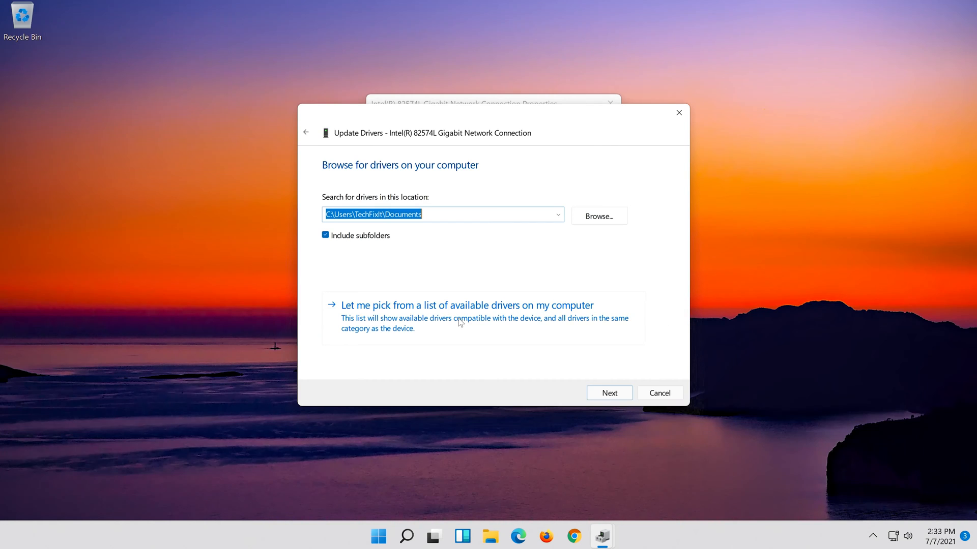
{"action": "left_click", "coordinate": [466, 306]}
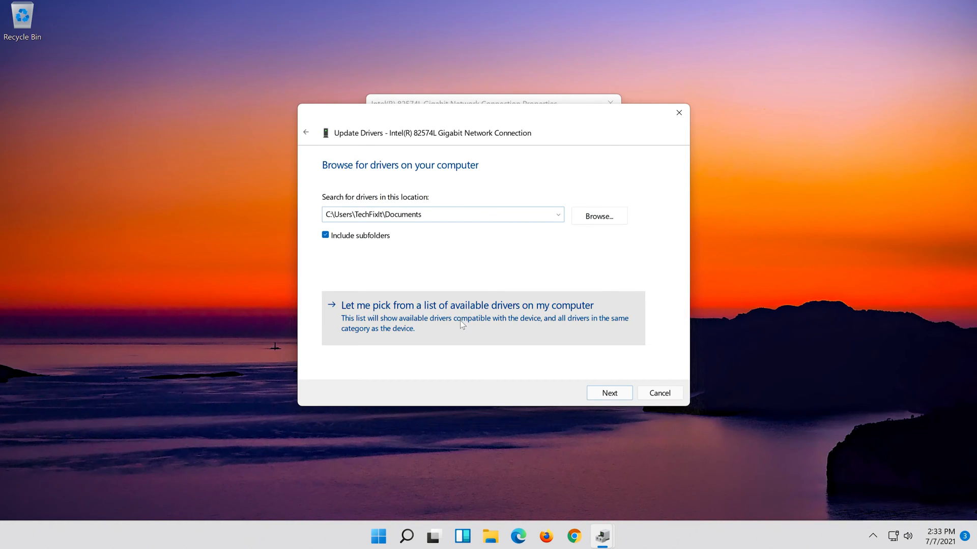
{"action": "left_click", "coordinate": [609, 392]}
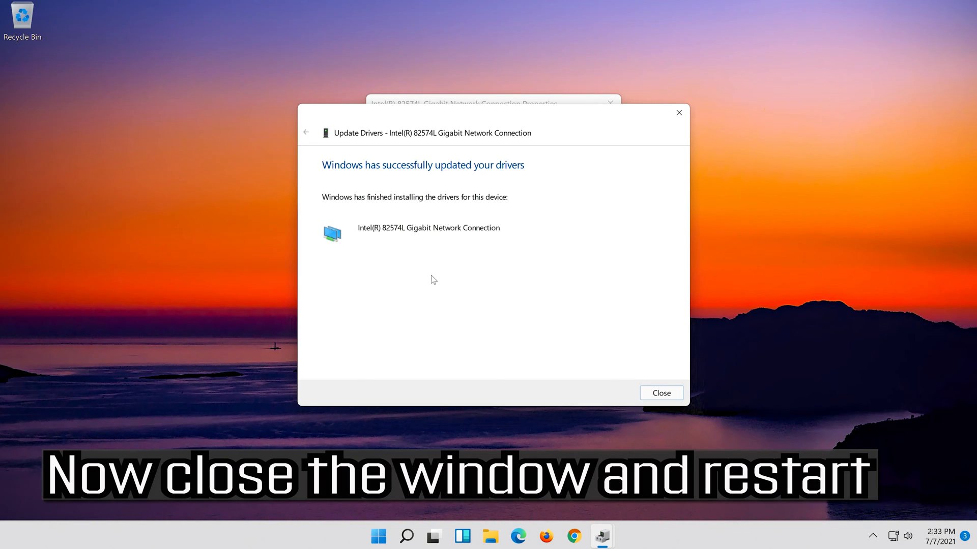
{"action": "left_click", "coordinate": [661, 393]}
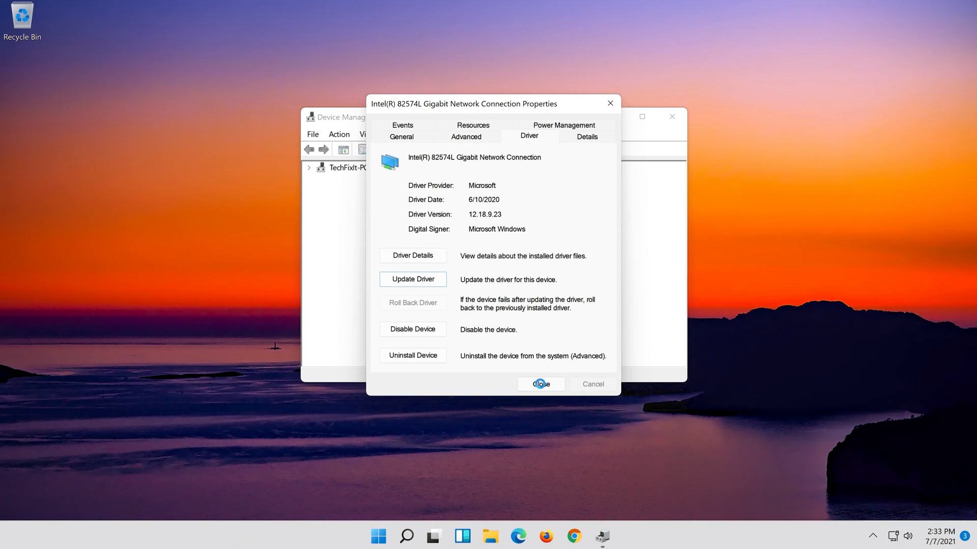
{"action": "left_click", "coordinate": [539, 384]}
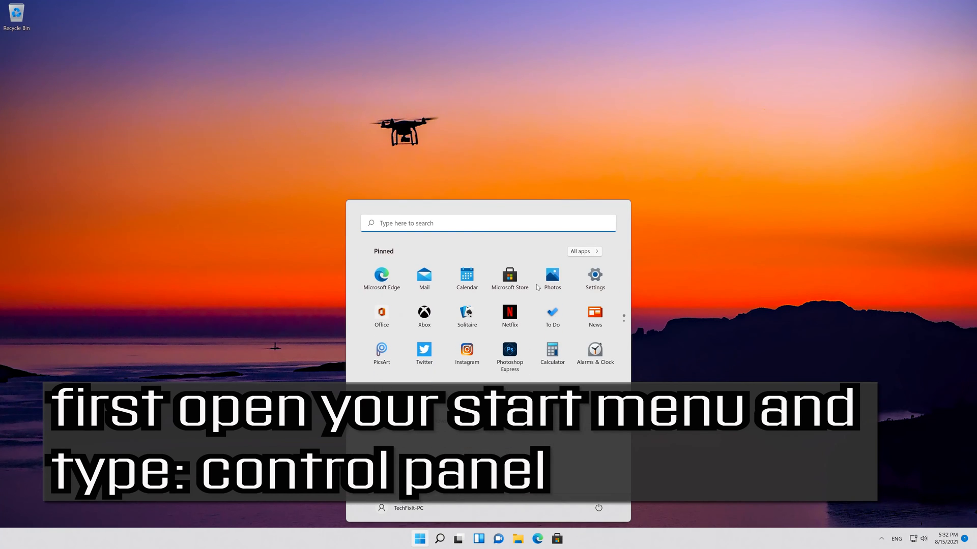
Step: Launch Control Panel and reach Recovery via System and Security > Security and Maintenance
{"action": "type", "text": "control panel"}
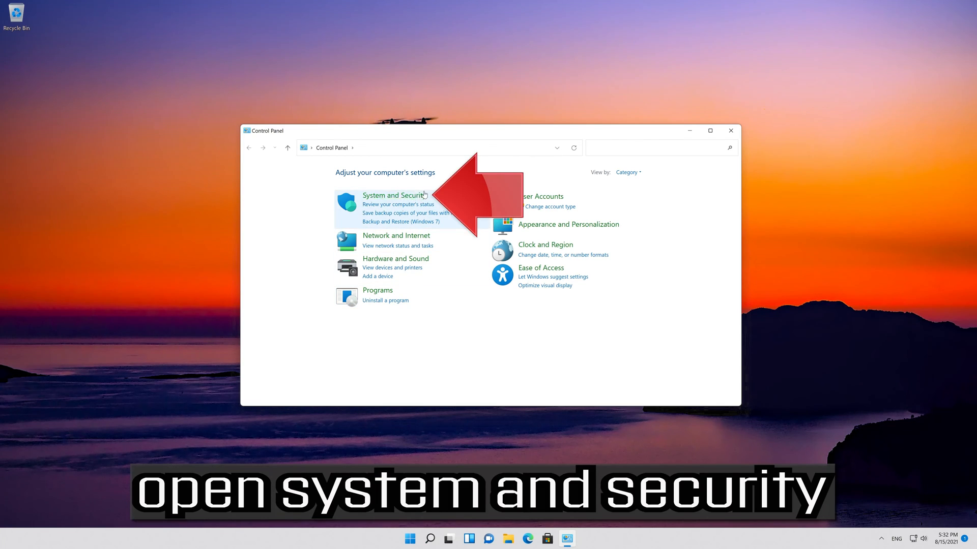
{"action": "left_click", "coordinate": [390, 195]}
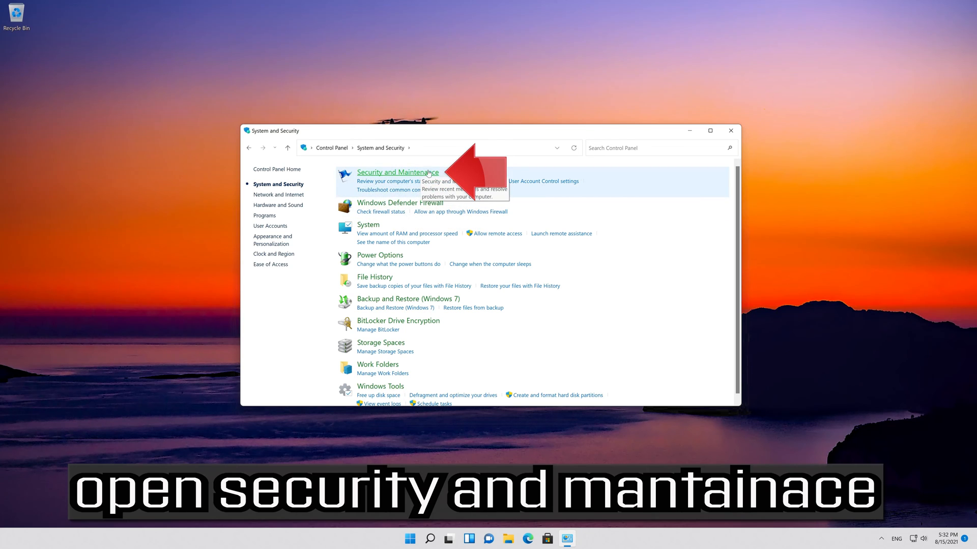
{"action": "left_click", "coordinate": [398, 172]}
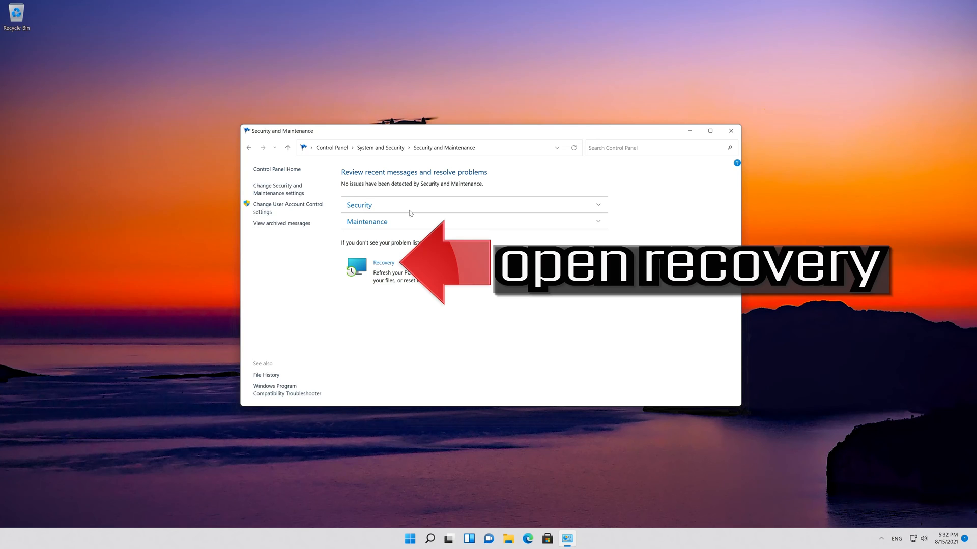
{"action": "mouse_move", "coordinate": [380, 263]}
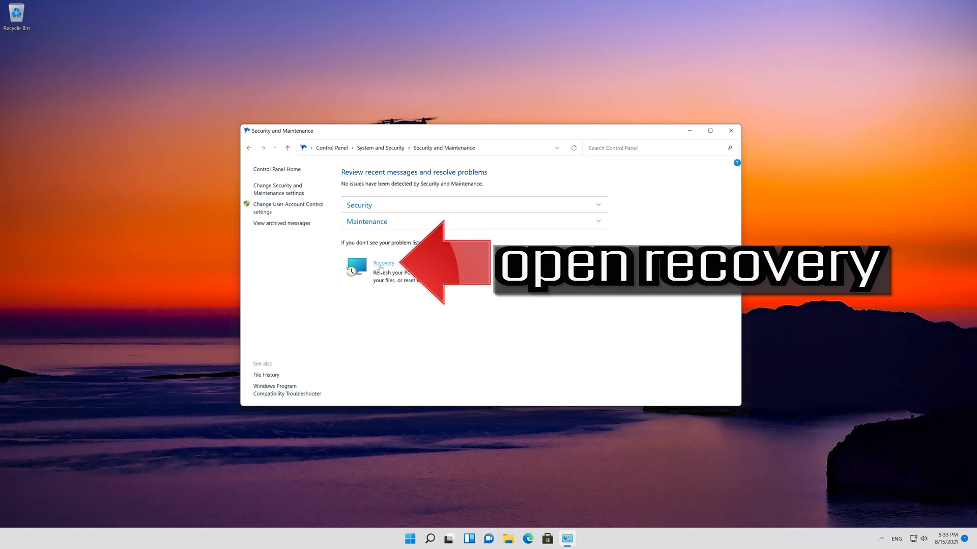
{"action": "left_click", "coordinate": [383, 263]}
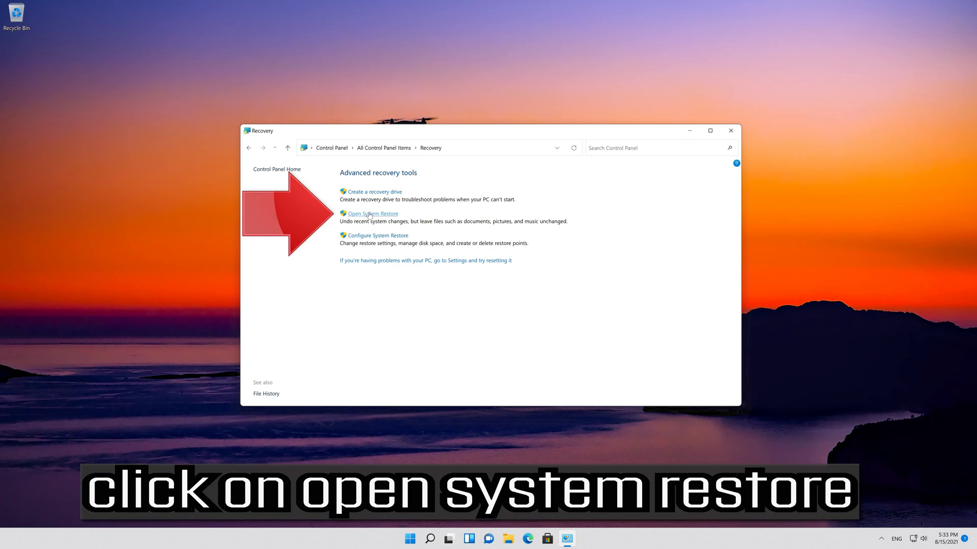
Step: Run System Restore to the manual 'New' restore point and accept the uninterruptible-restore warning
{"action": "left_click", "coordinate": [373, 214]}
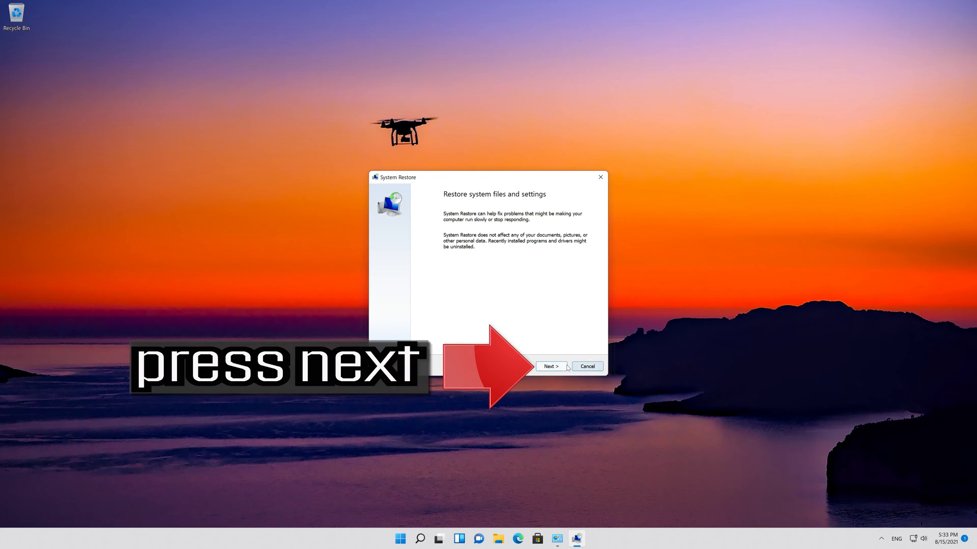
{"action": "left_click", "coordinate": [551, 366]}
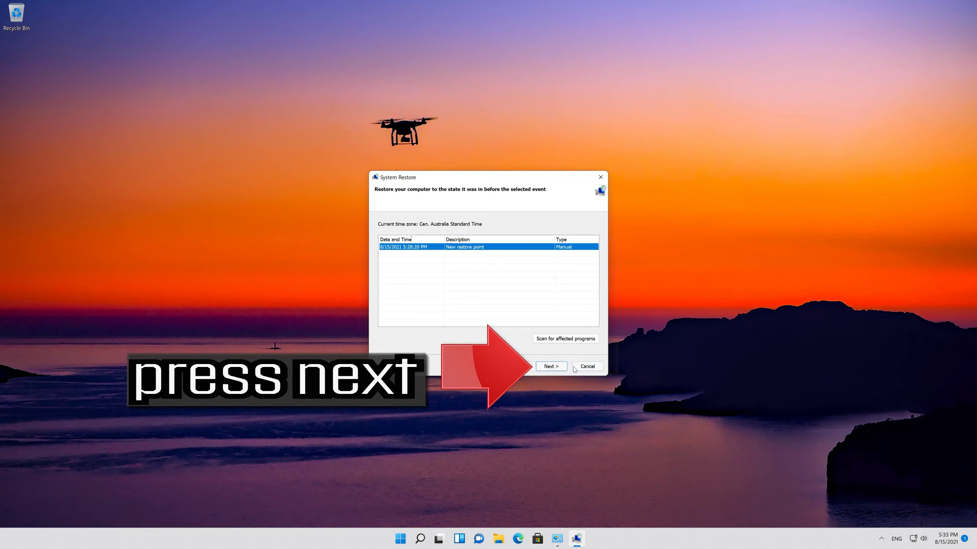
{"action": "left_click", "coordinate": [550, 366]}
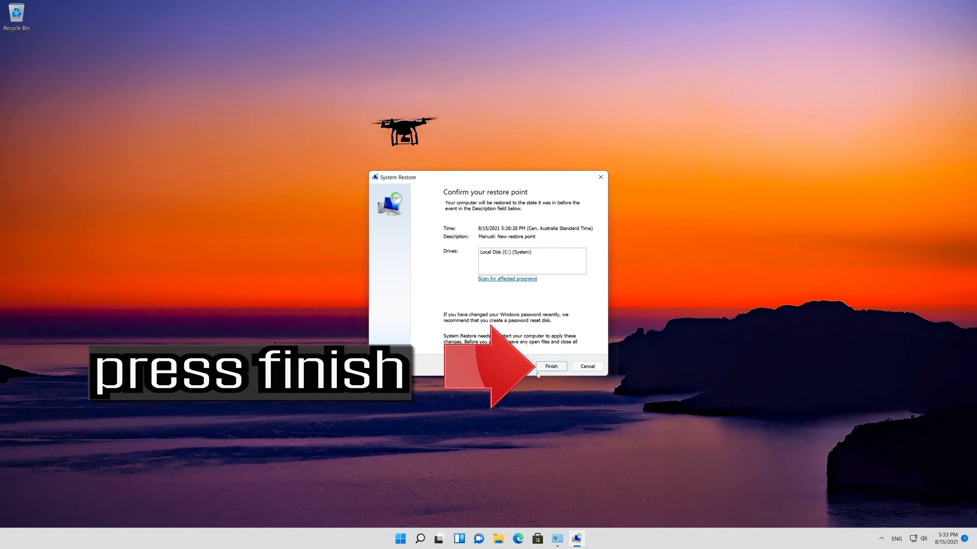
{"action": "left_click", "coordinate": [551, 367]}
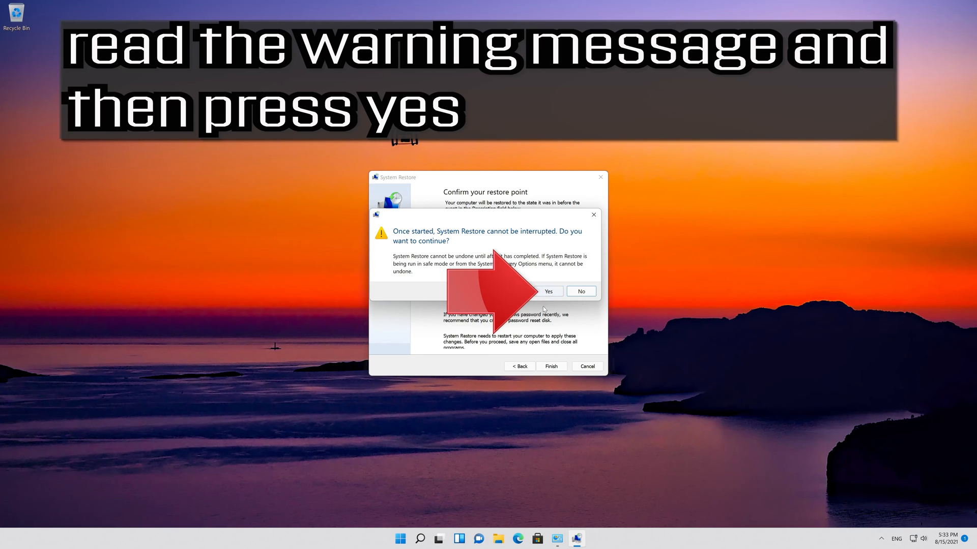
{"action": "left_click", "coordinate": [547, 291]}
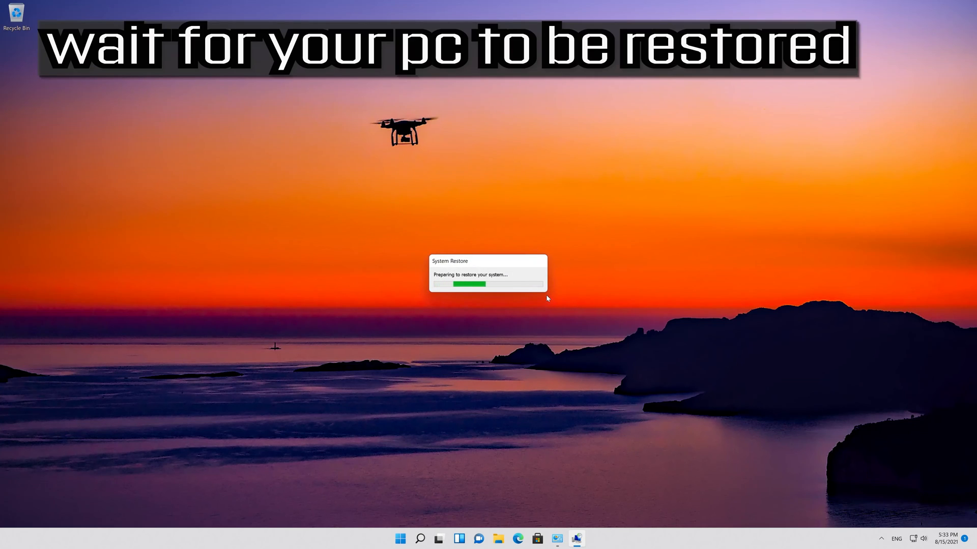